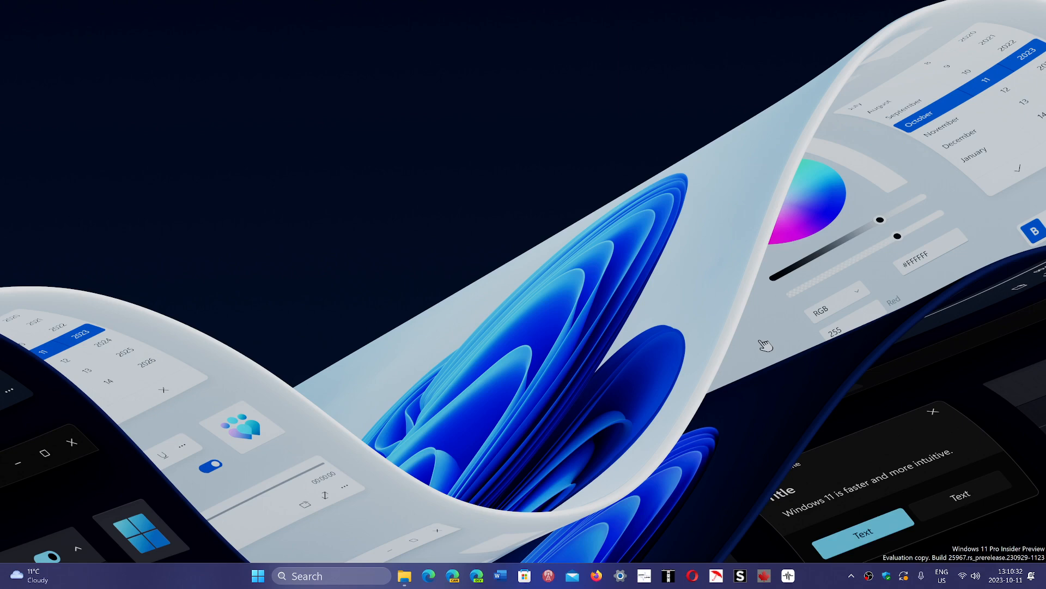
Launch File Explorer from the taskbar and open the OneDrive Documents folder.
click(403, 576)
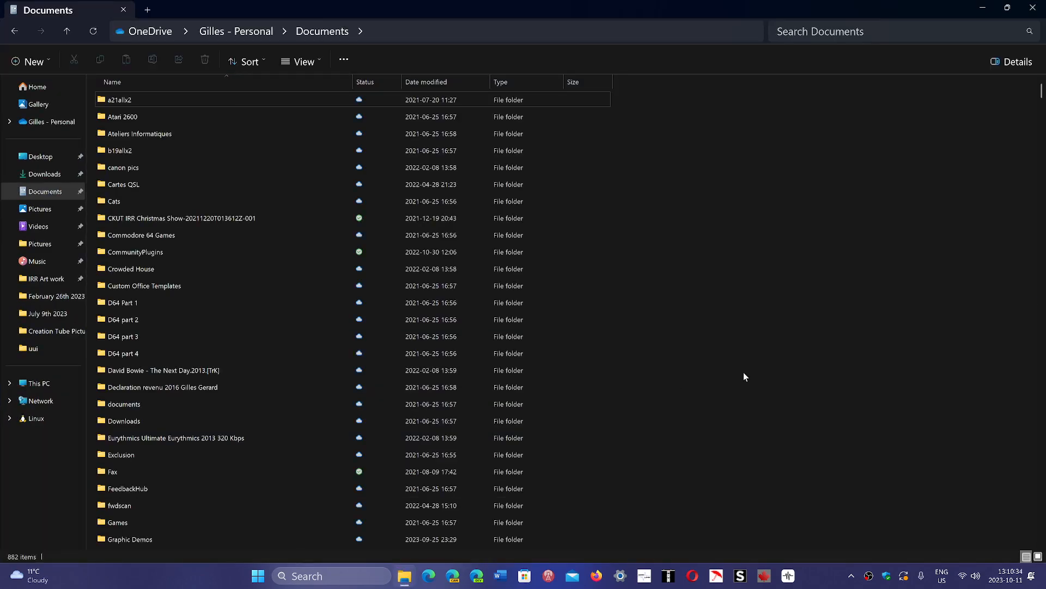
click(123, 302)
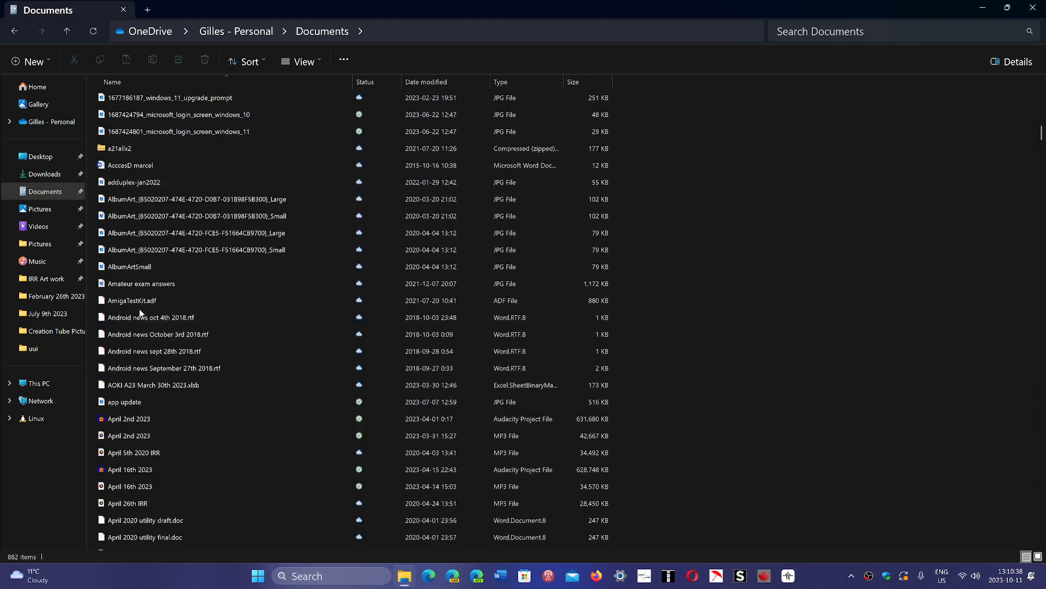
click(154, 349)
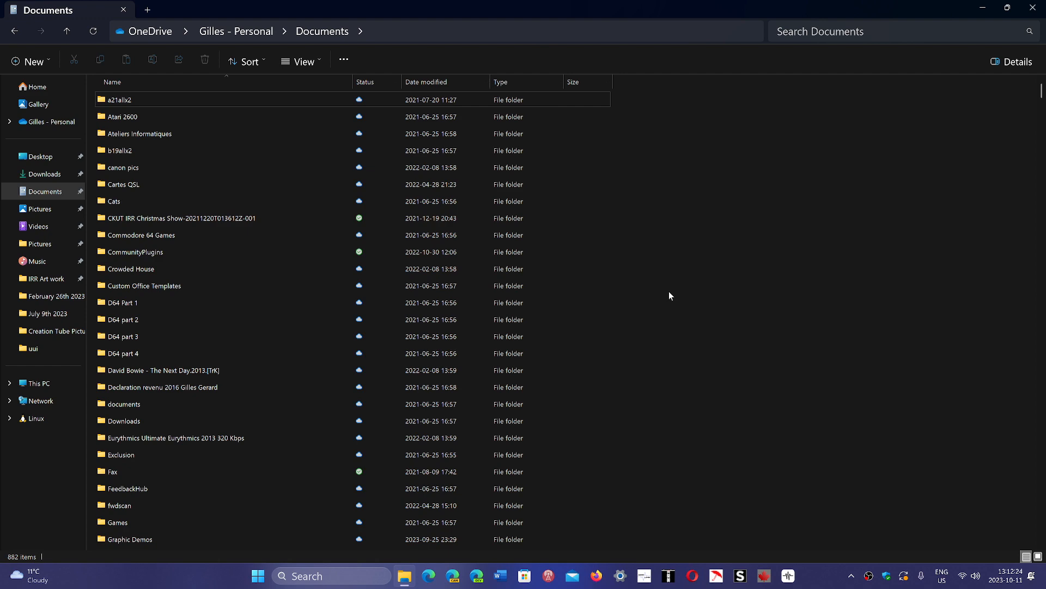
Scroll the Documents listing further down, then close the window to the desktop.
scroll(down, 3)
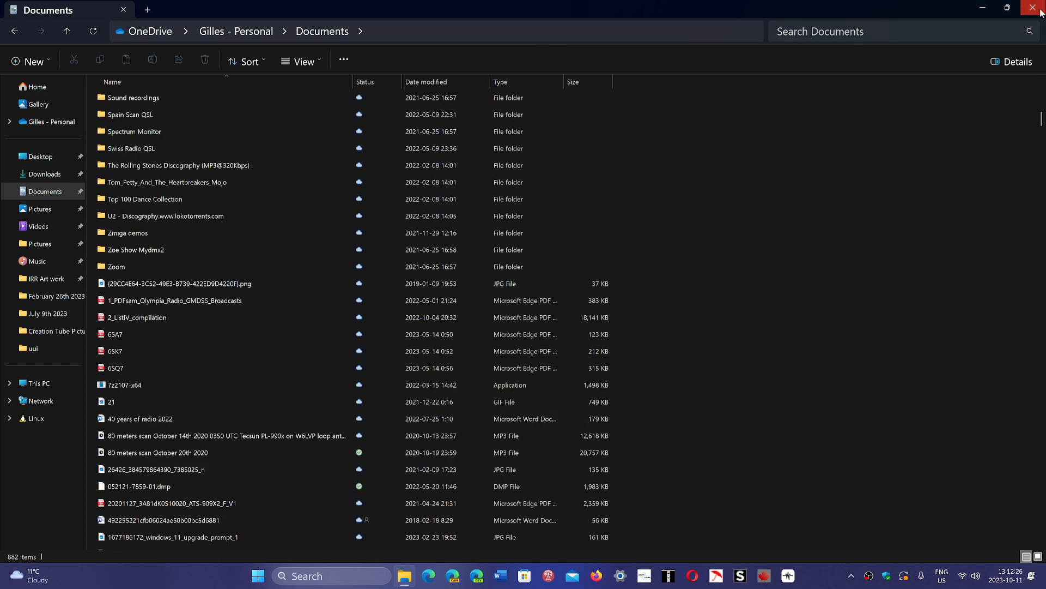
click(1036, 8)
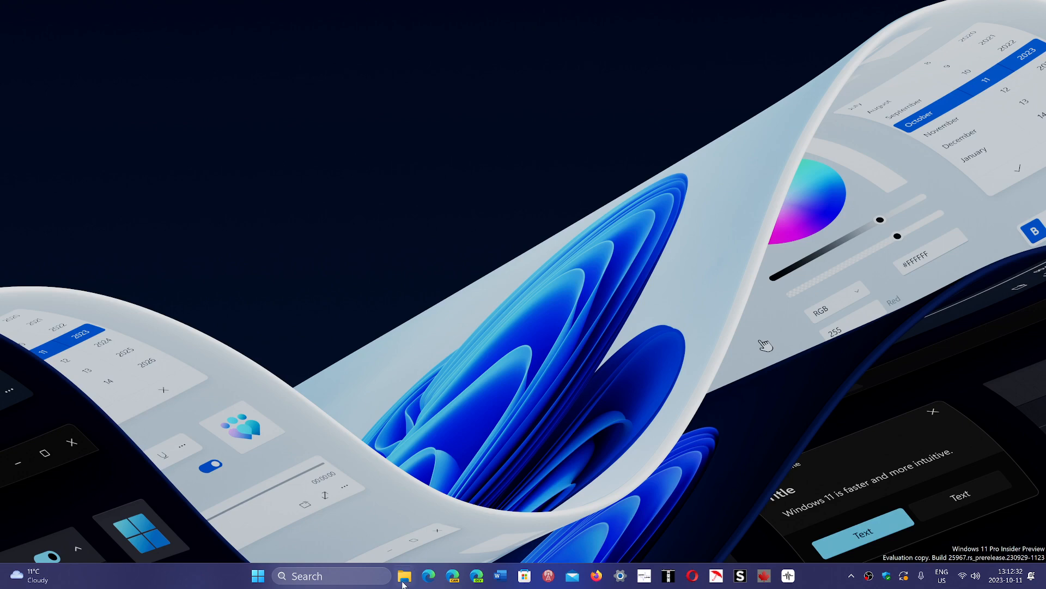
Reopen File Explorer from the taskbar on the Home page with Quick access folders.
click(404, 576)
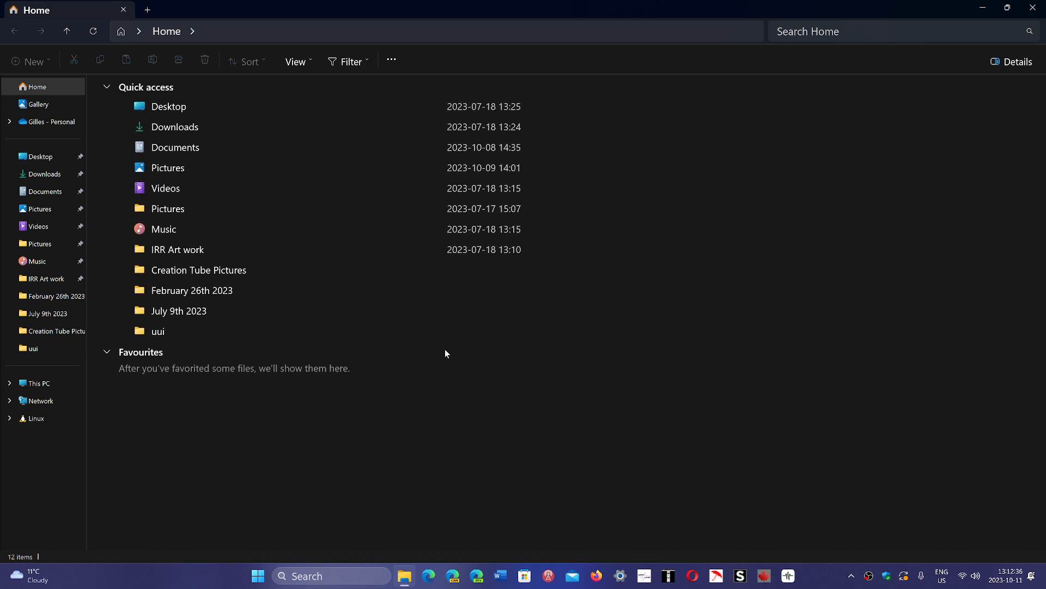
click(191, 290)
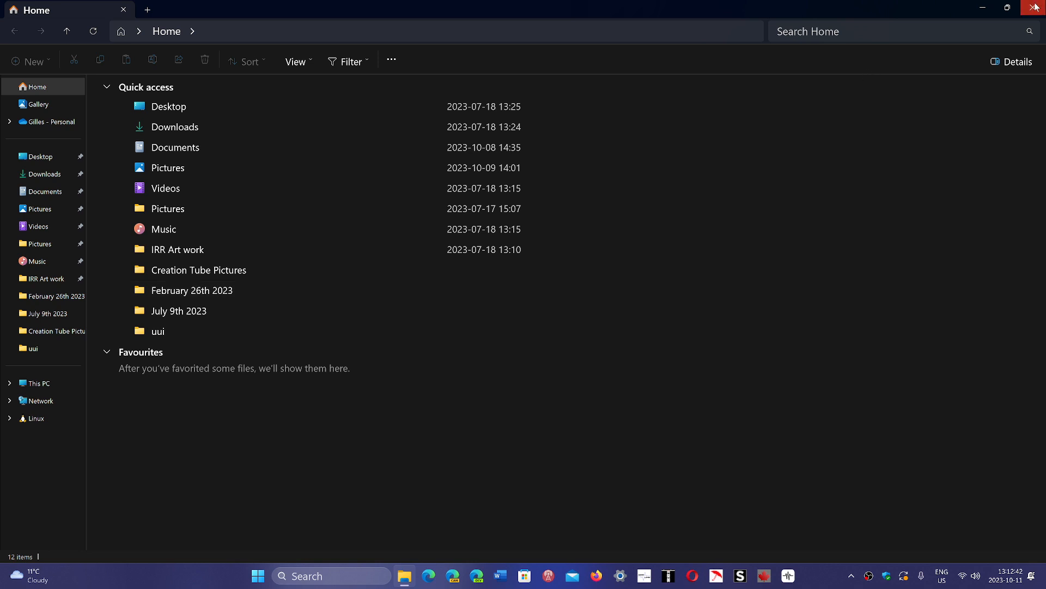
Close the File Explorer Home window so only the desktop and taskbar remain.
click(1039, 8)
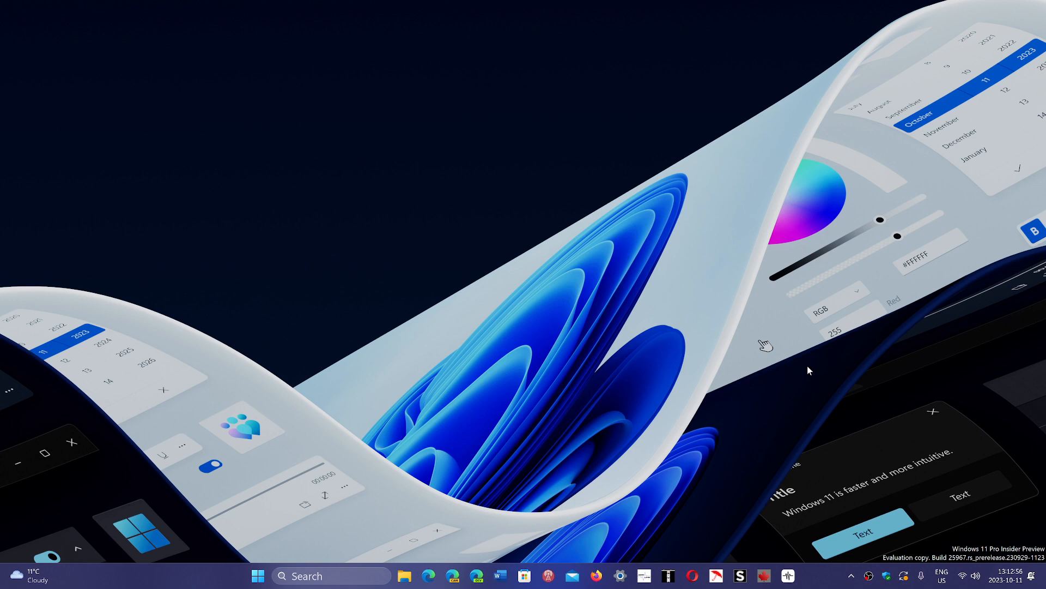
mouse_move(822, 447)
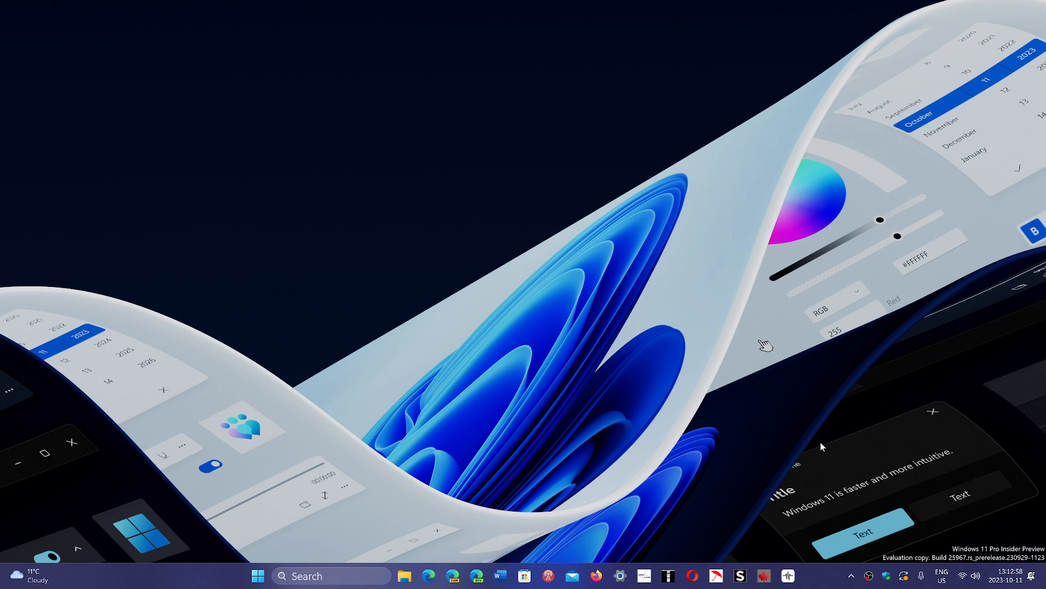